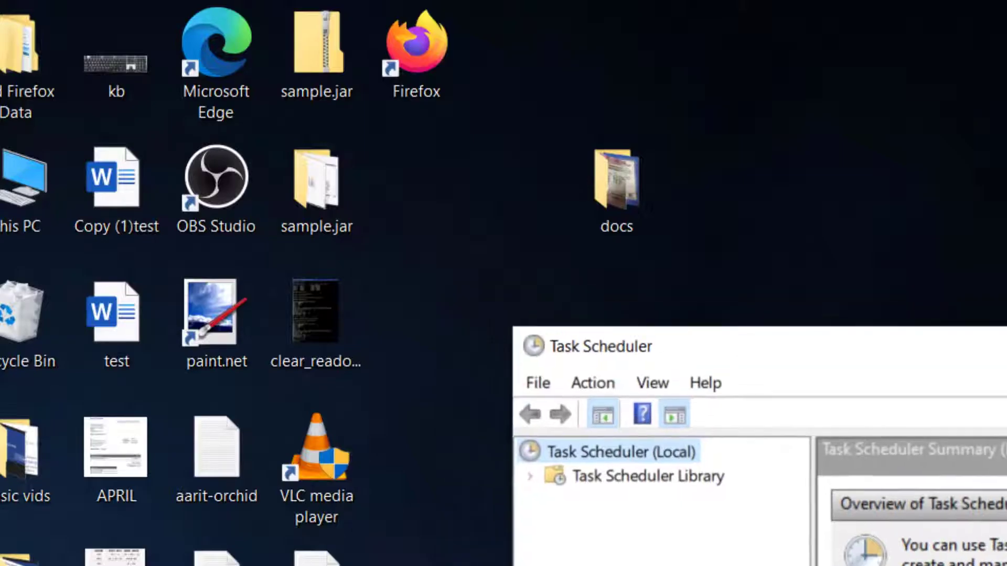
- Start a new task via Action > Create Task and go to its Triggers list
click(249, 141)
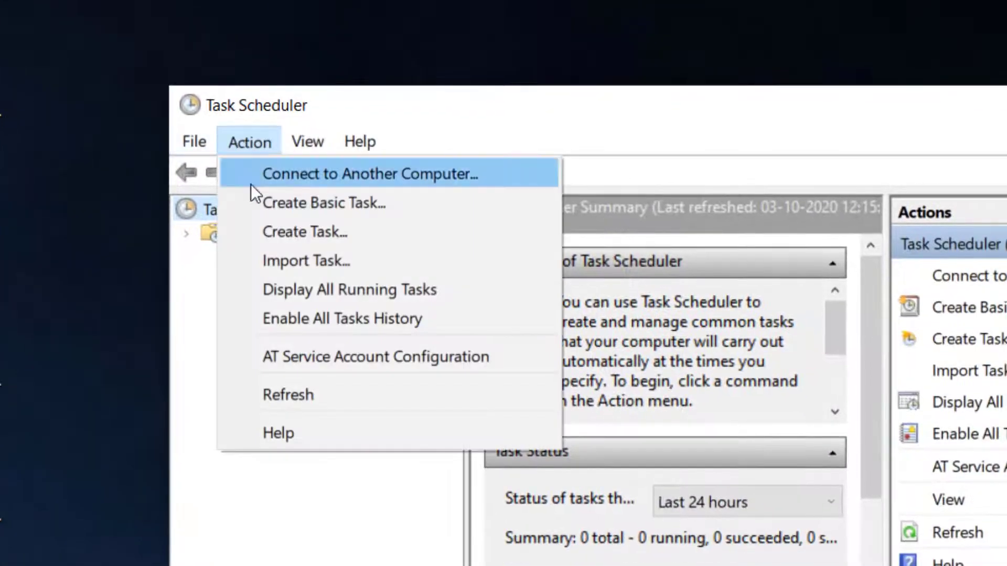
click(304, 232)
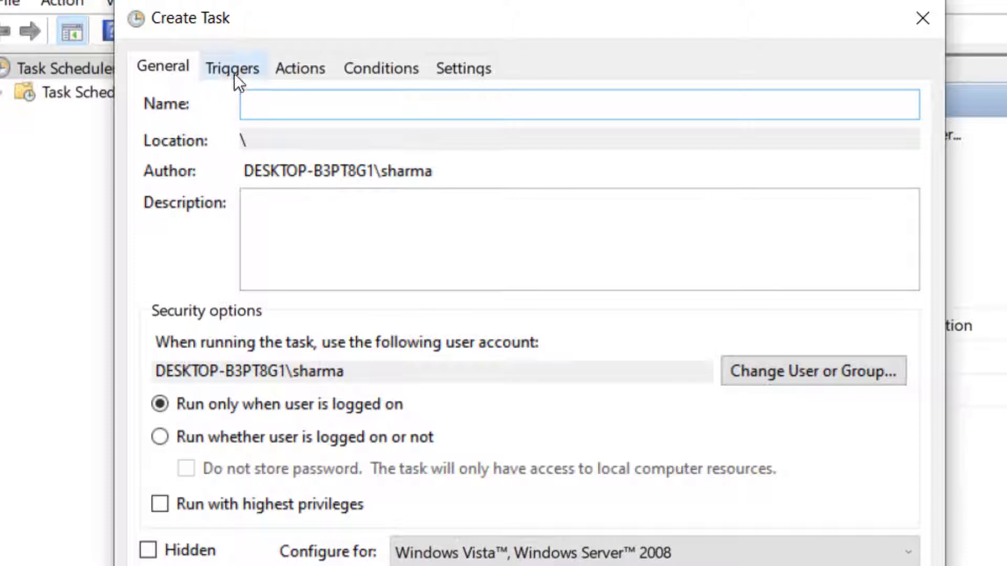
click(231, 68)
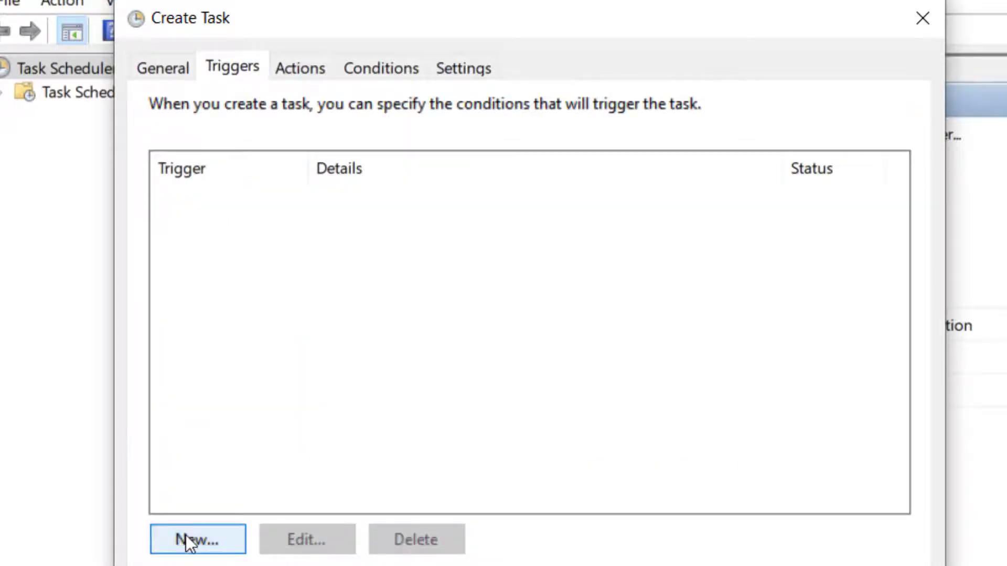
- Add a new one-time trigger for the task
click(198, 540)
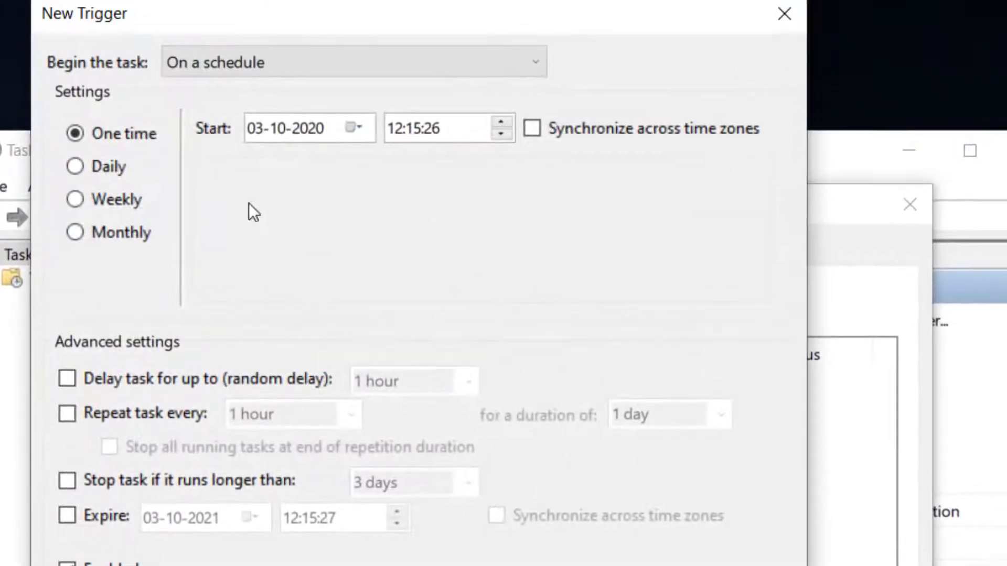
mouse_move(263, 157)
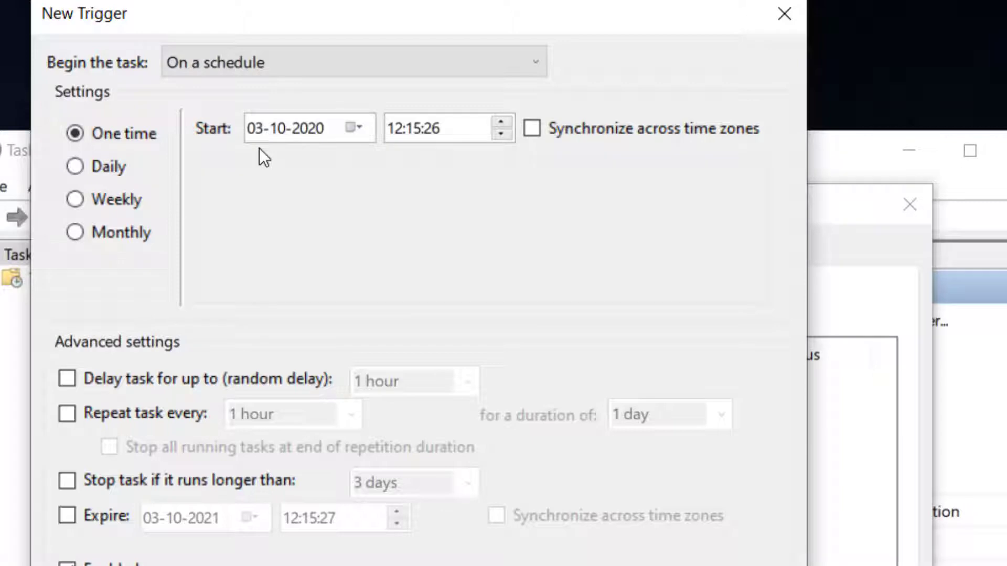
mouse_move(378, 182)
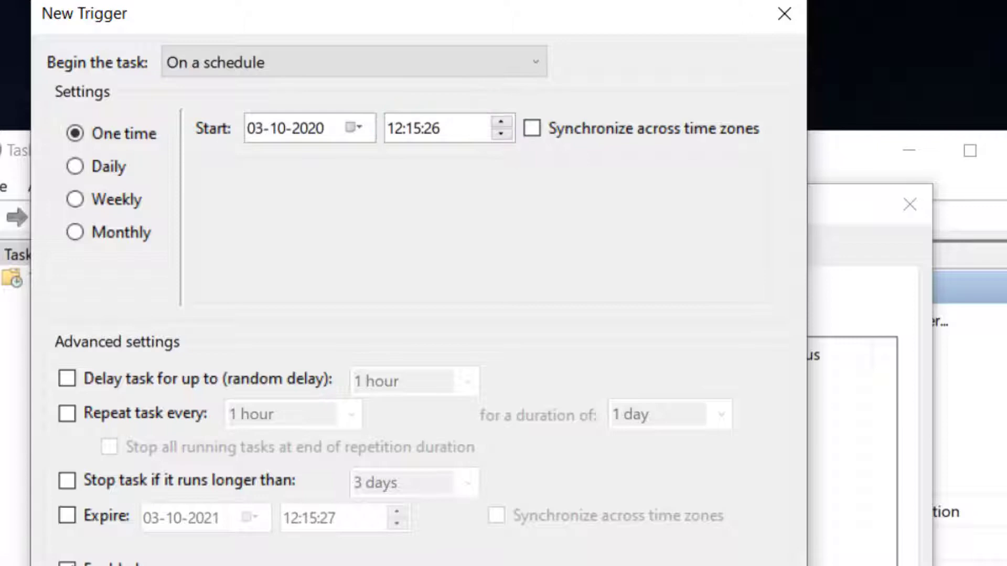
mouse_move(586, 330)
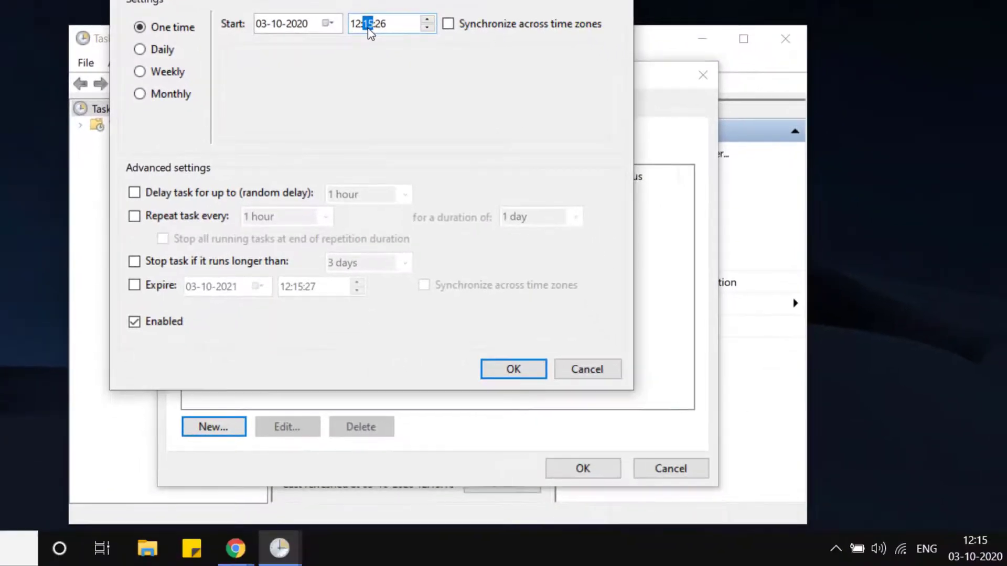
mouse_move(359, 48)
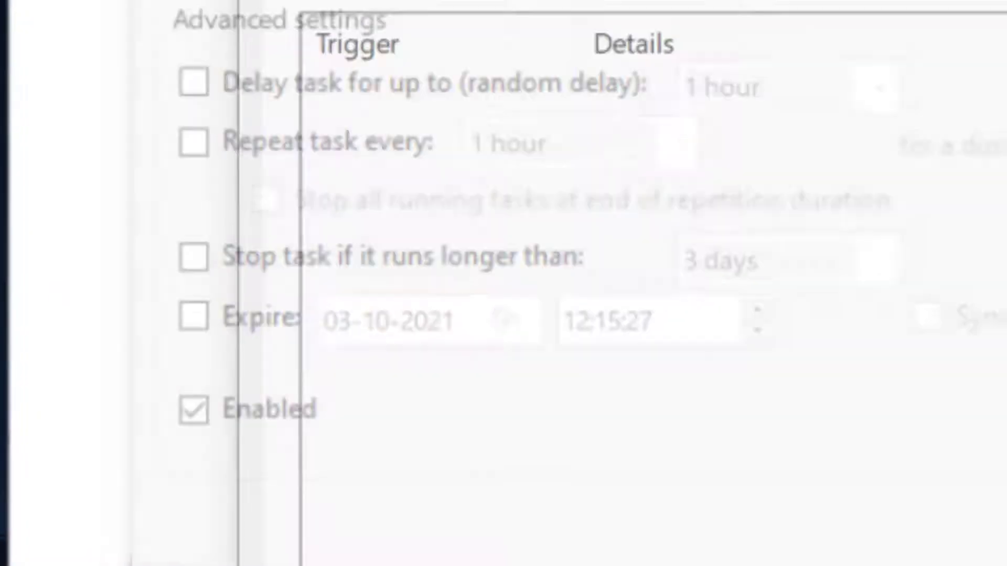
- Confirm the trigger and turn off 'Start only if on AC power' in Conditions
click(164, 146)
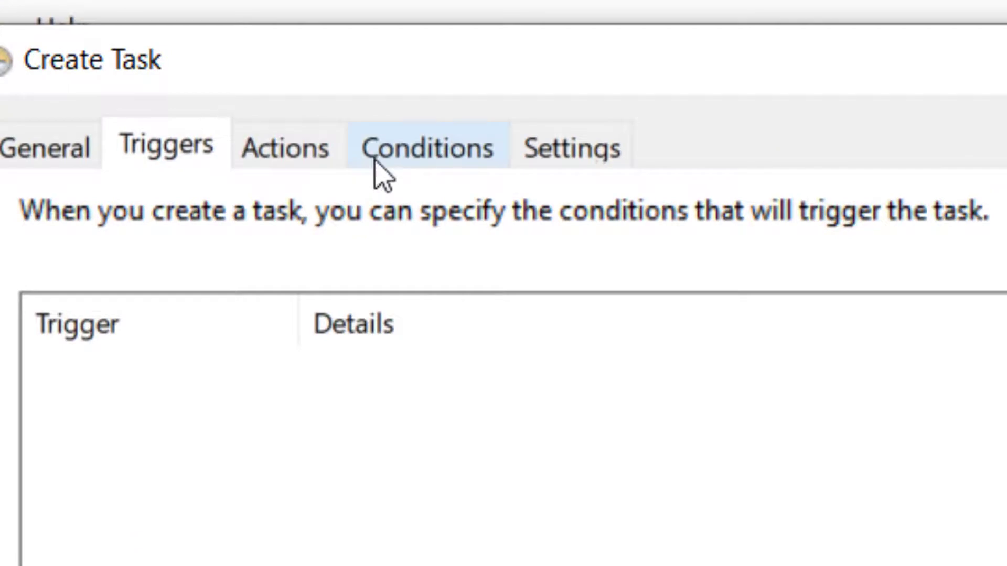
click(428, 148)
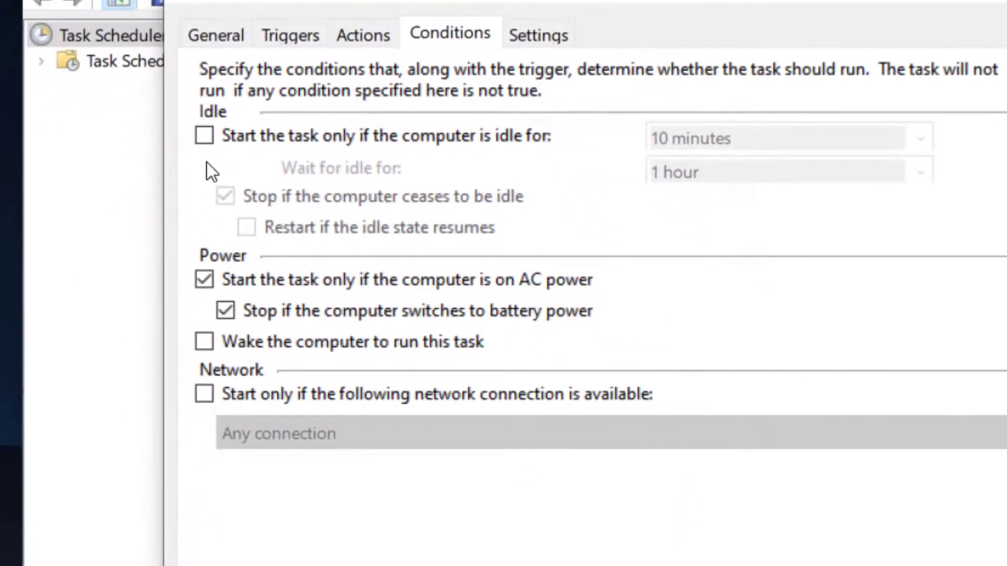
mouse_move(222, 180)
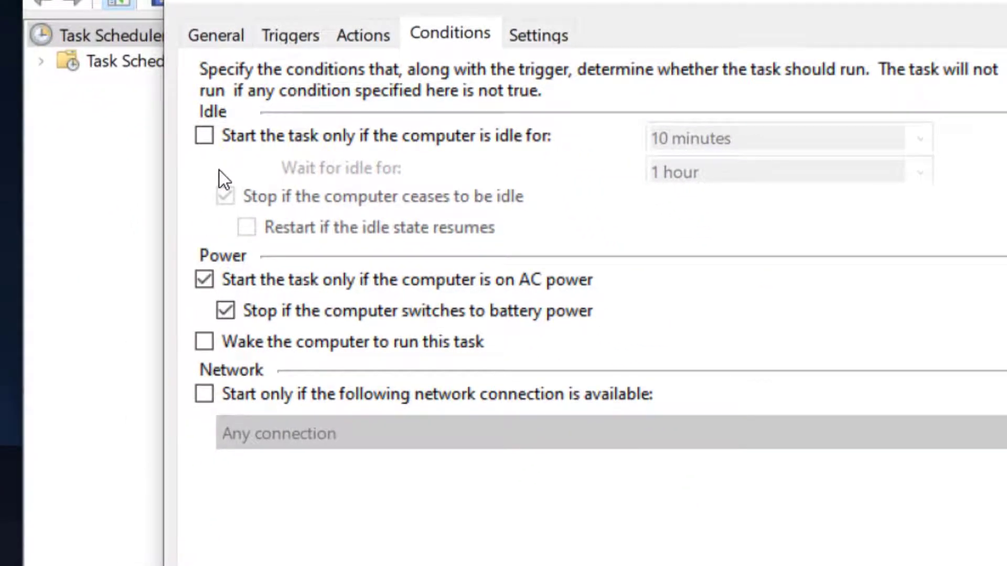
mouse_move(356, 176)
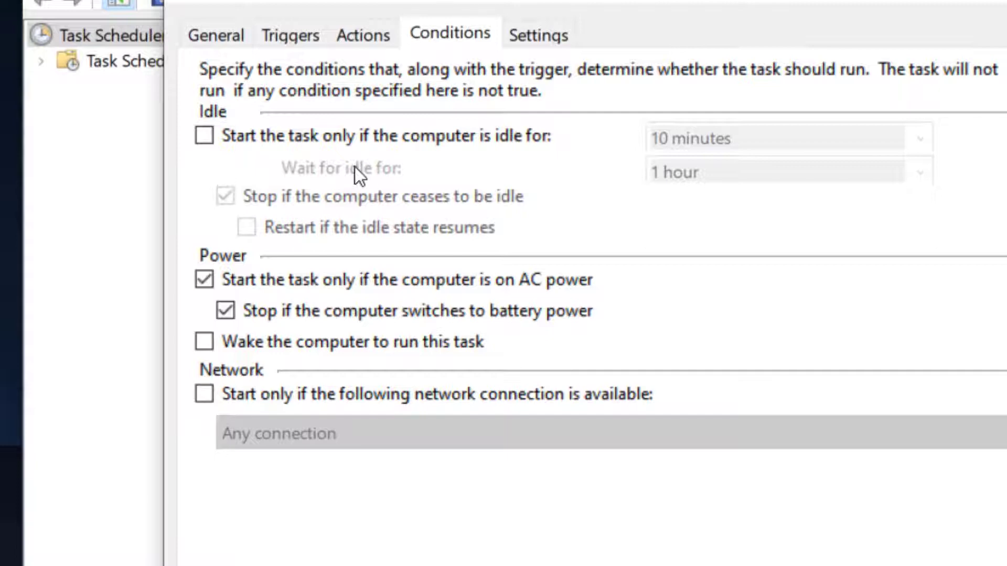
mouse_move(353, 364)
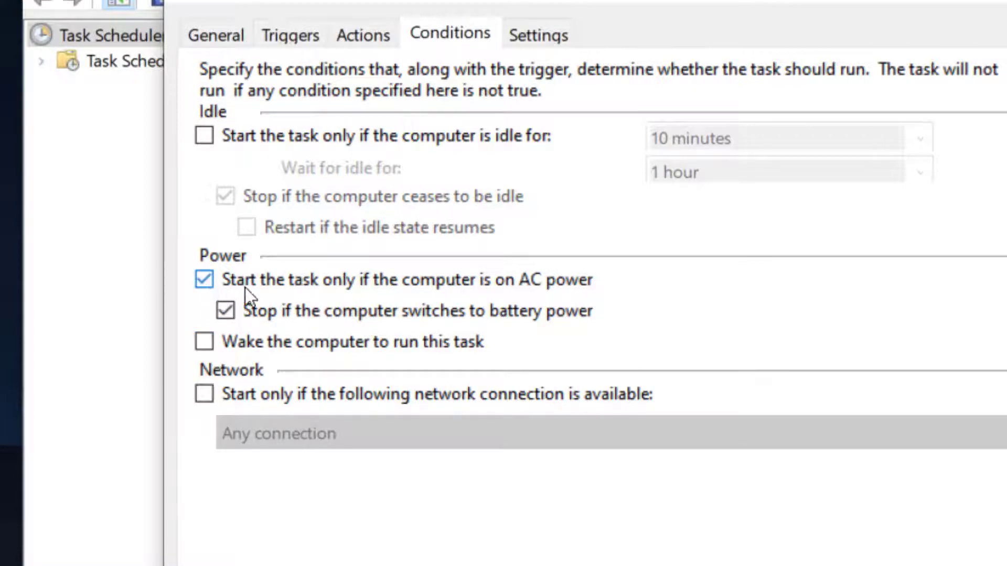
mouse_move(597, 303)
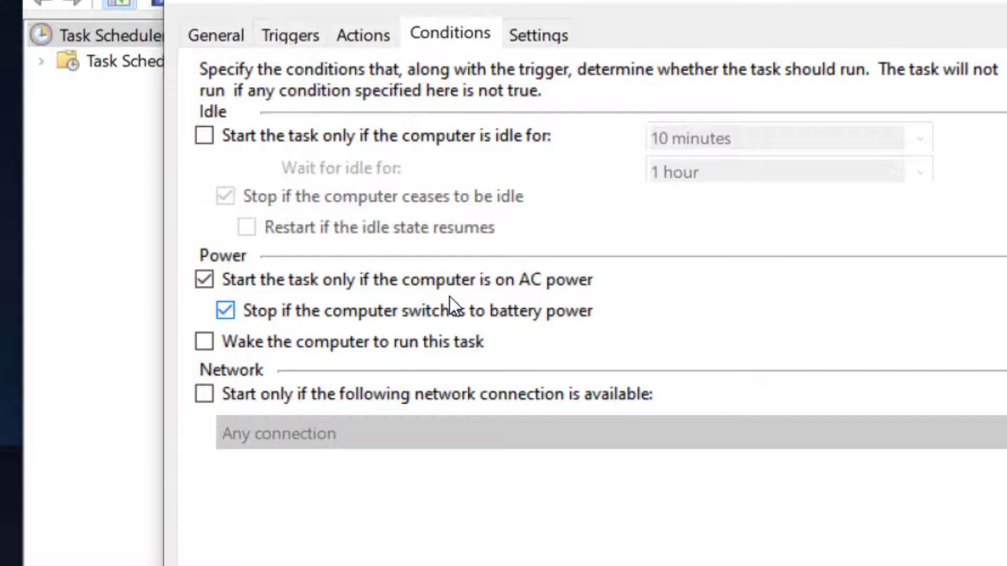
mouse_move(289, 331)
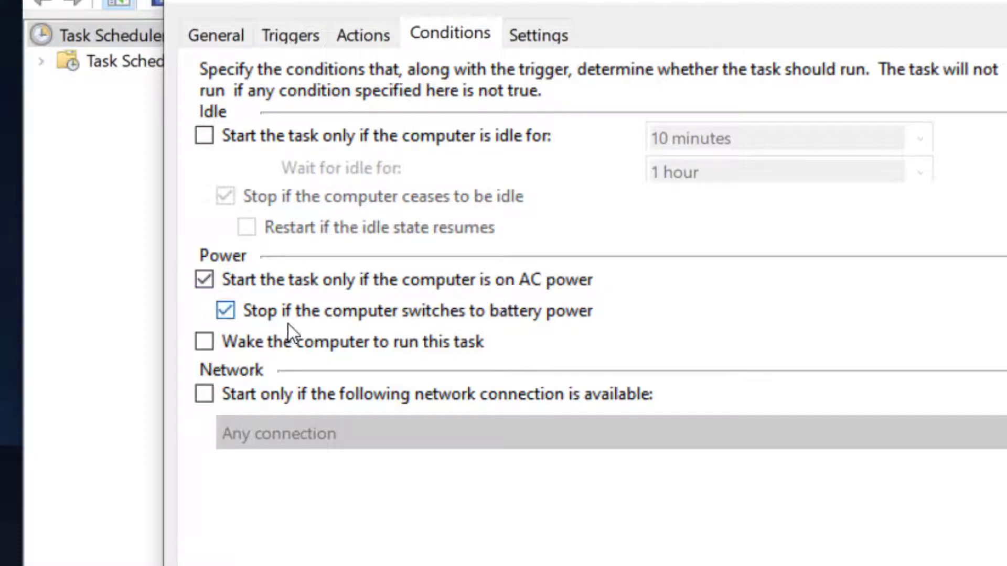
click(203, 280)
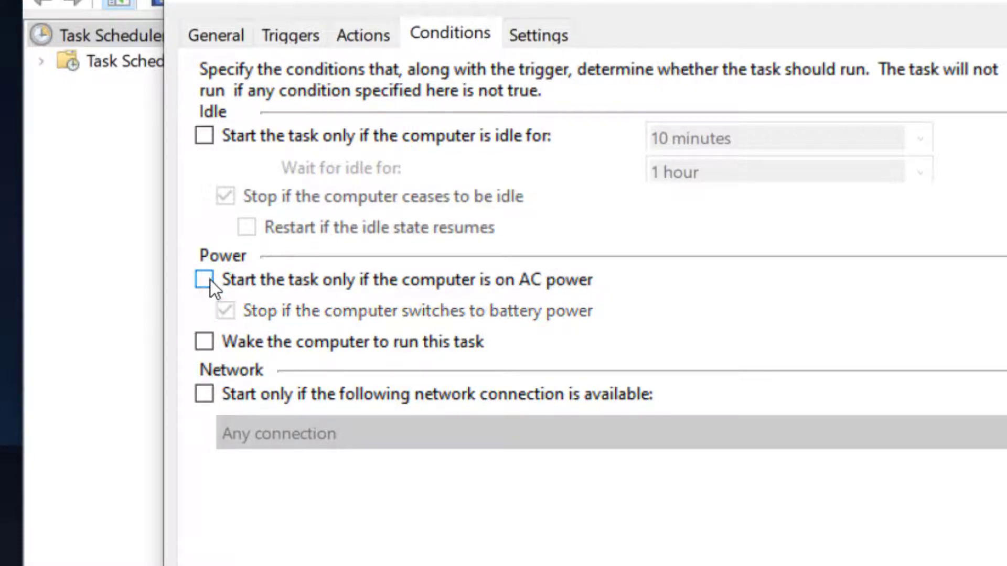
click(204, 280)
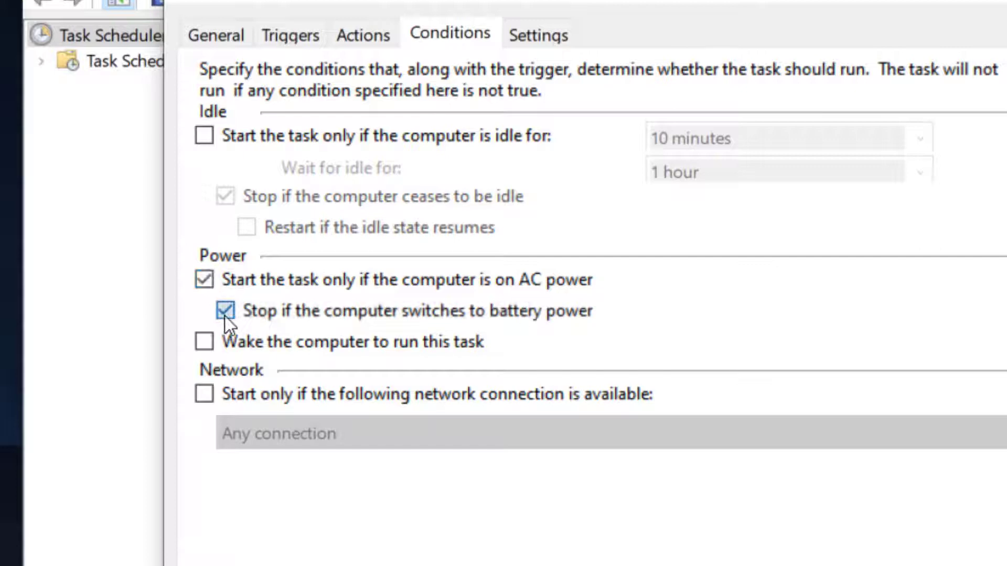
click(204, 279)
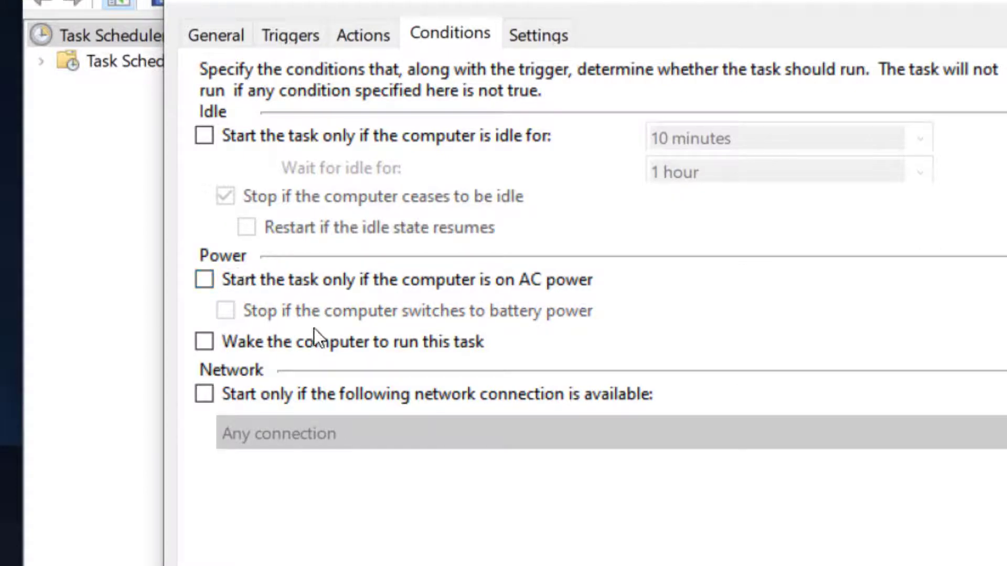
mouse_move(270, 378)
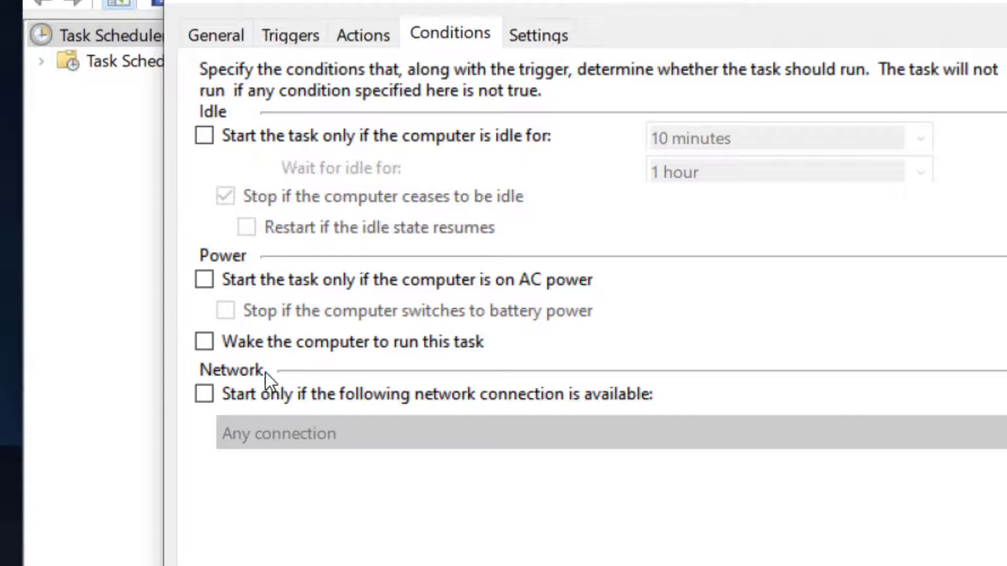
mouse_move(309, 324)
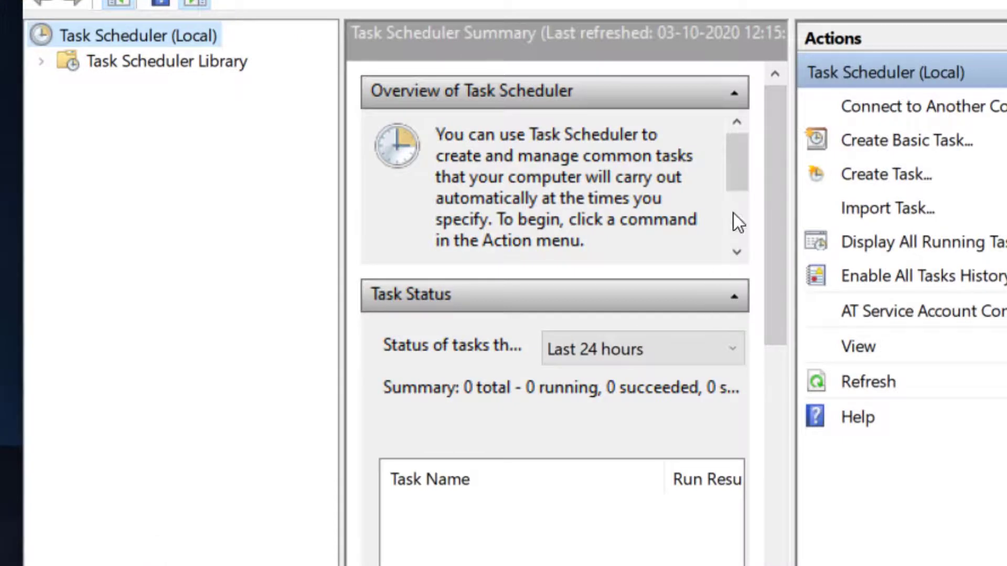
mouse_move(795, 69)
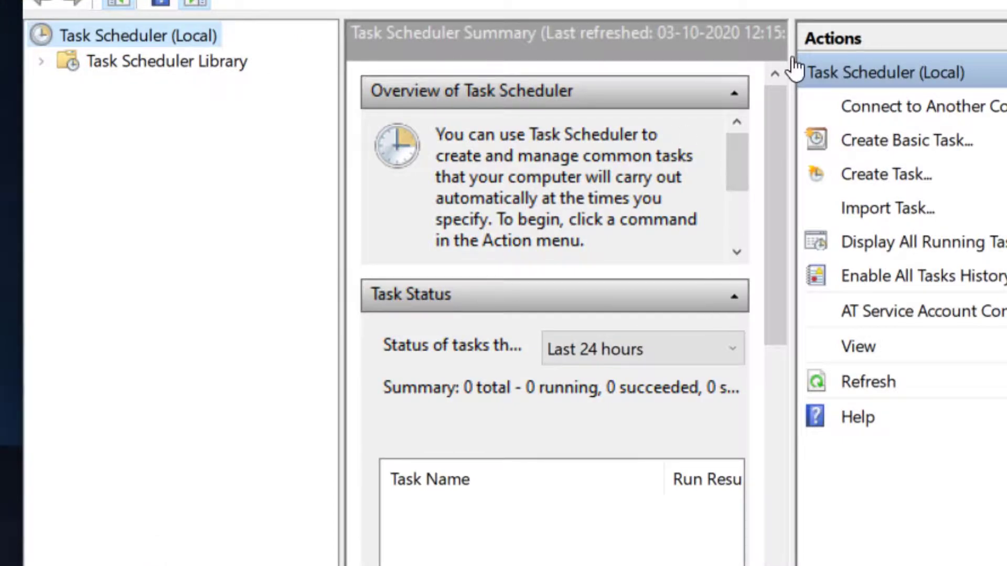
mouse_move(218, 74)
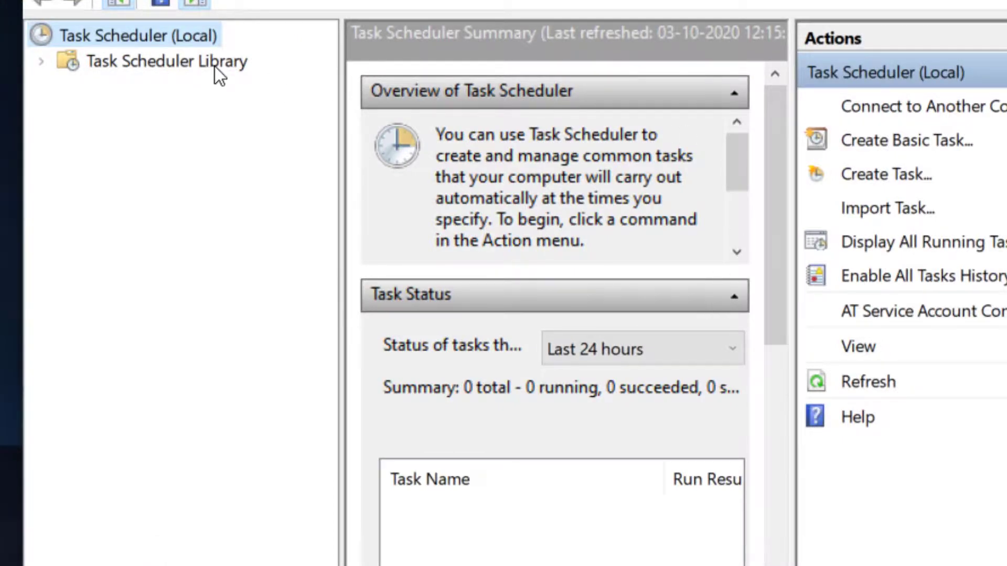
- Open Task Scheduler Library to see tasks' last run times and results
click(164, 61)
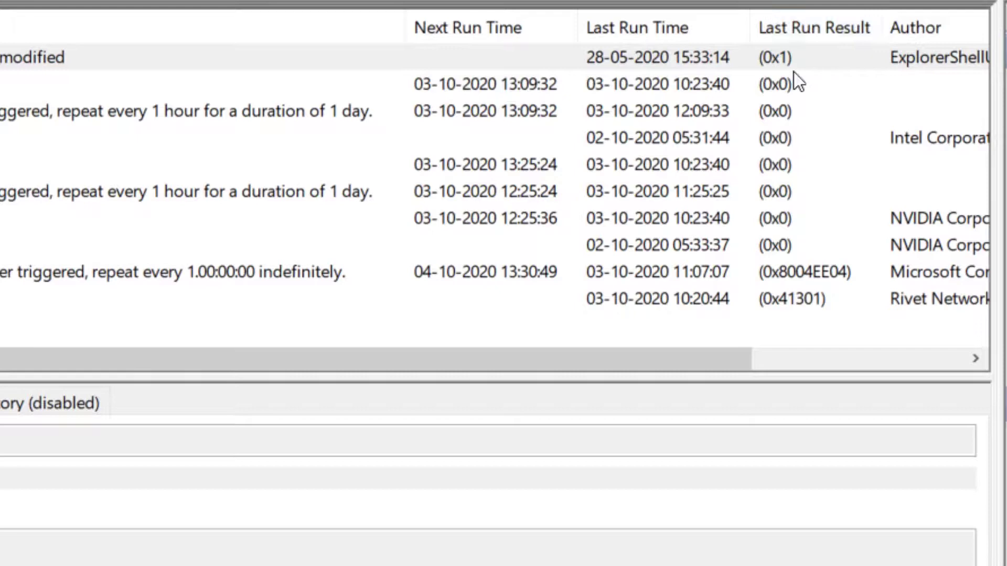
mouse_move(758, 282)
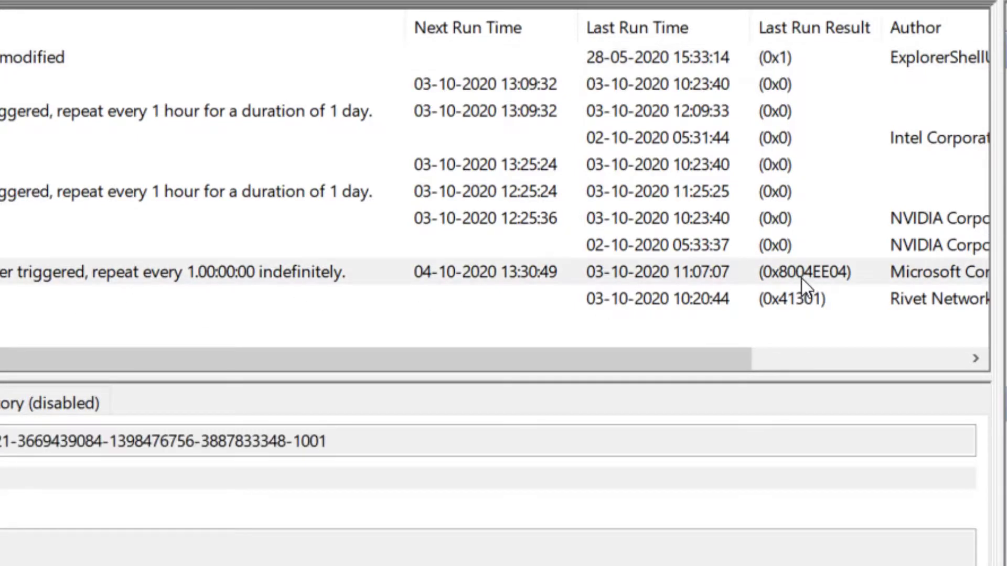
mouse_move(821, 305)
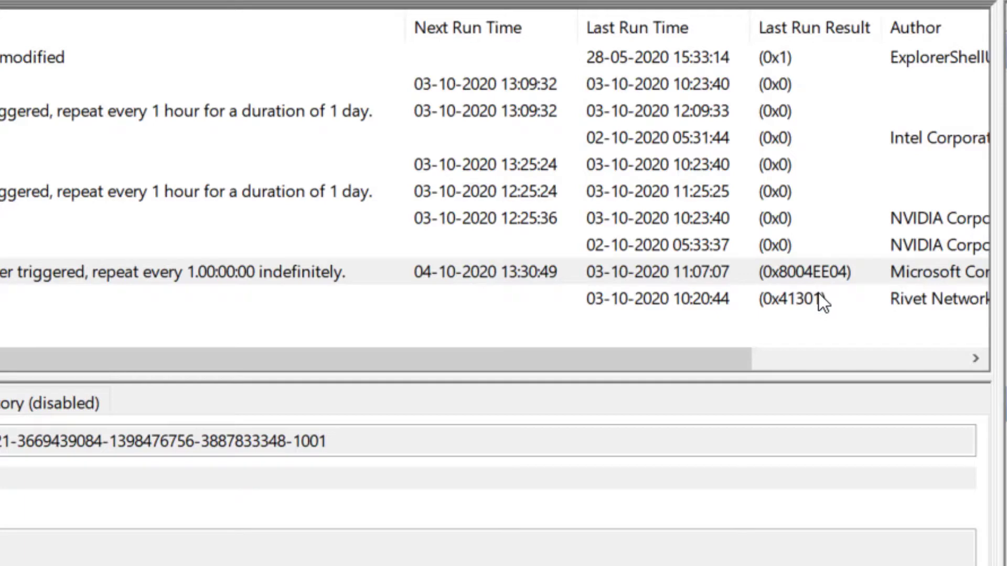
mouse_move(822, 305)
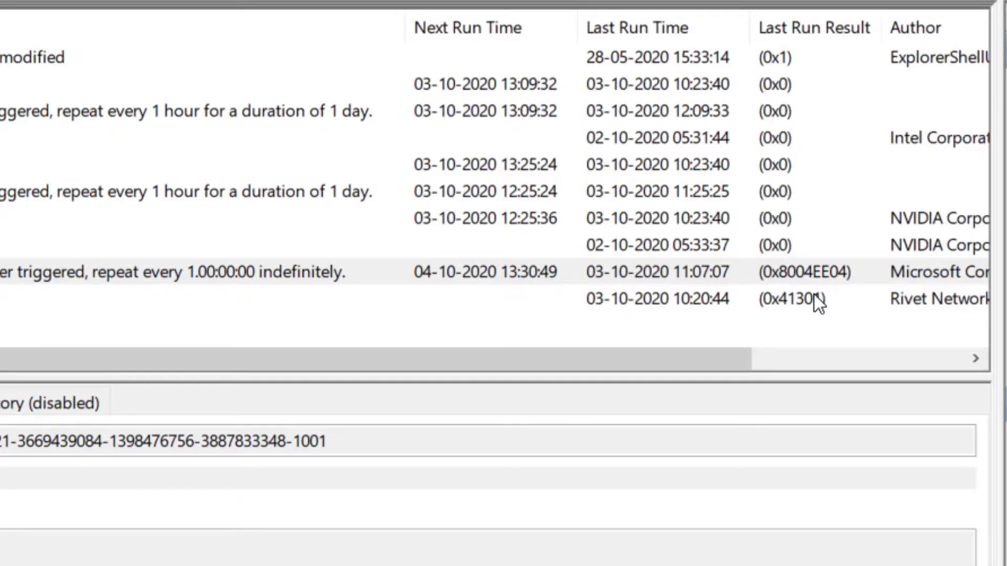
mouse_move(818, 286)
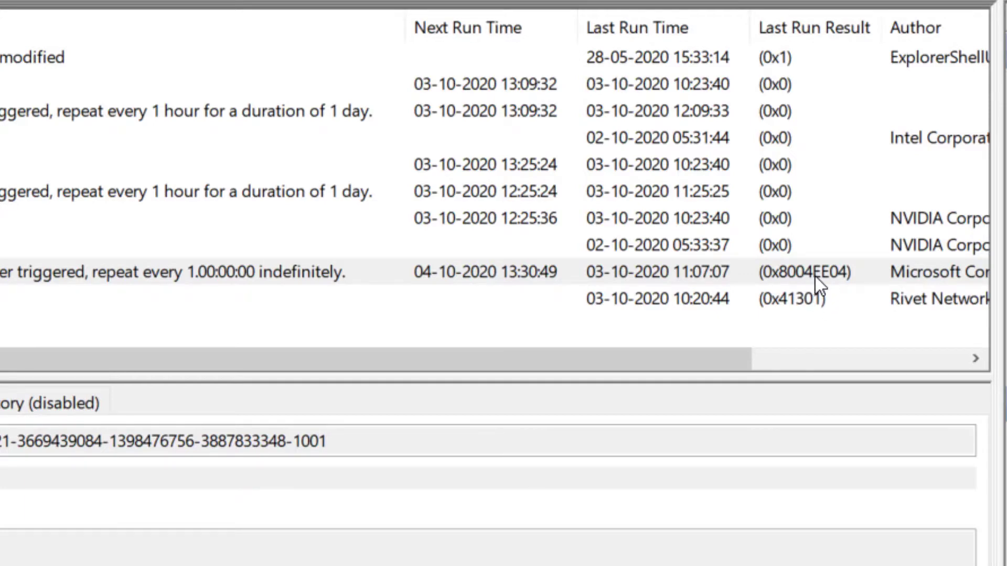